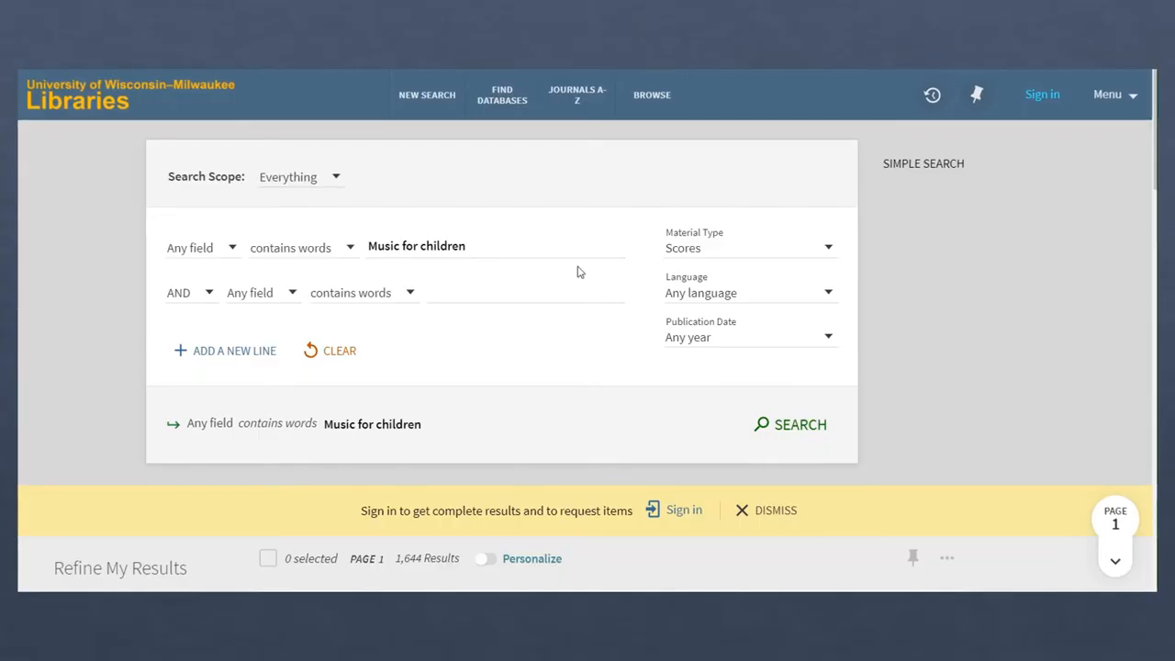
mouse_move(731, 285)
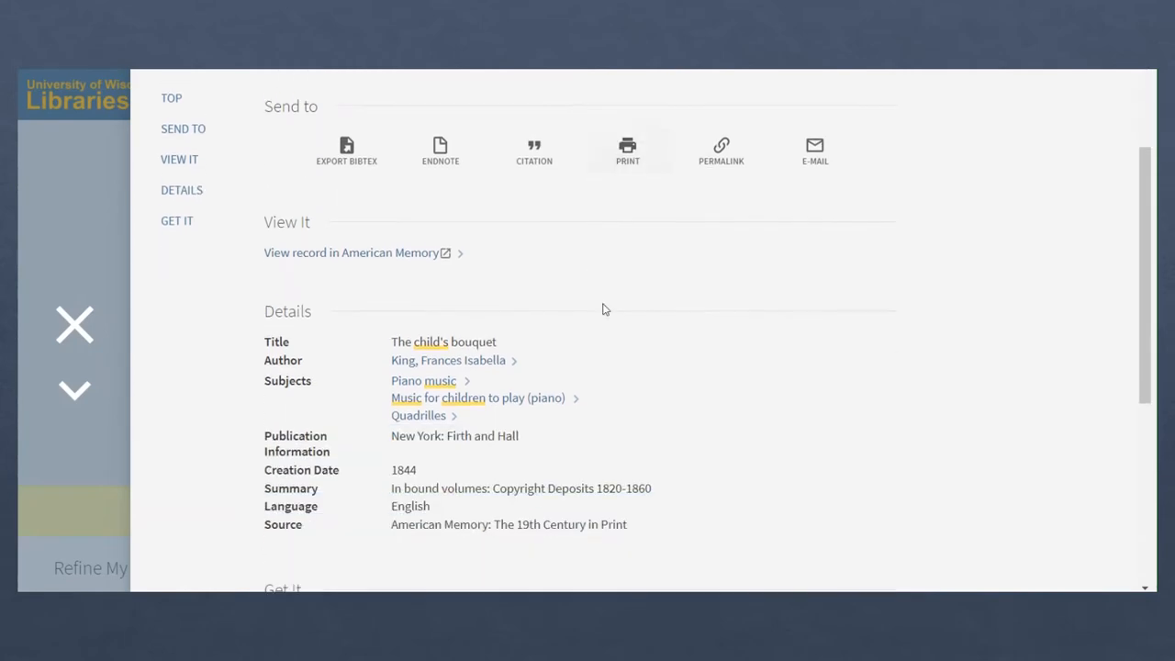
Scroll the open record The child's bouquet down to its Details section
scroll(down, 3)
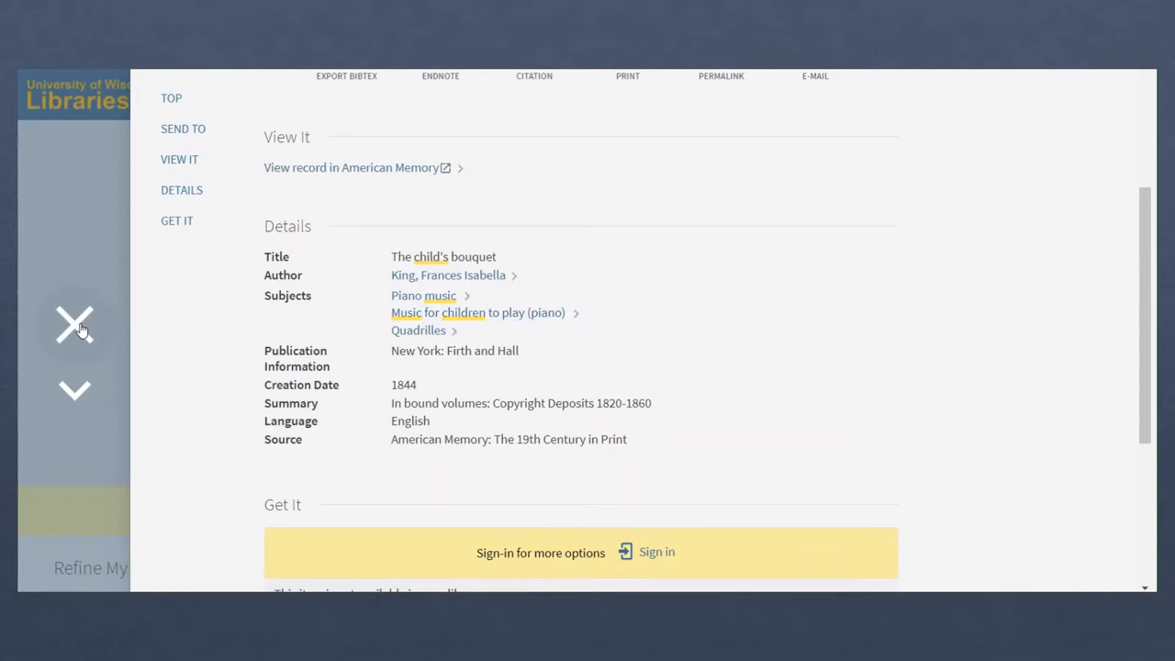
Return to the Music for children results and load the next page of scores
click(75, 327)
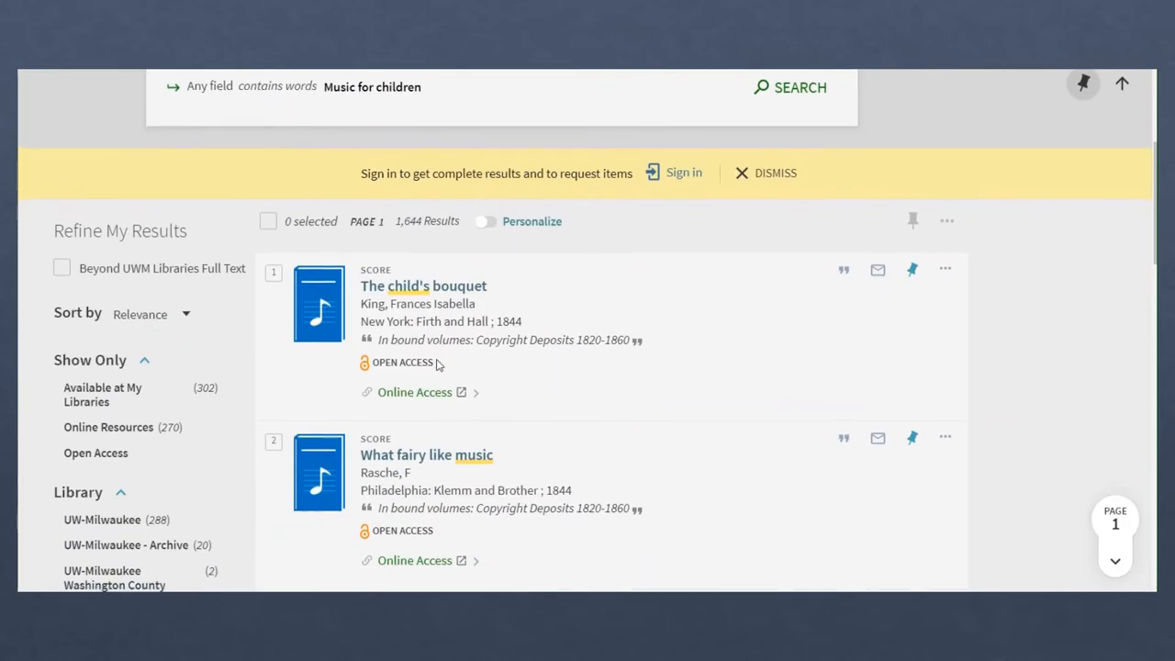
scroll(down, 3)
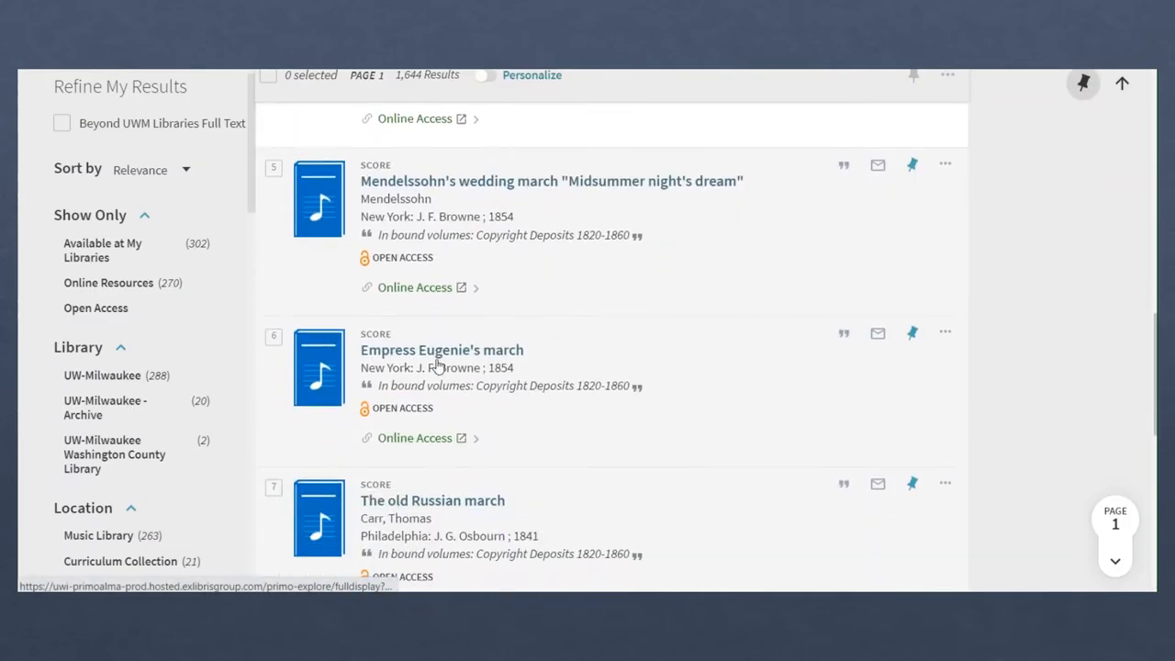
scroll(down, 3)
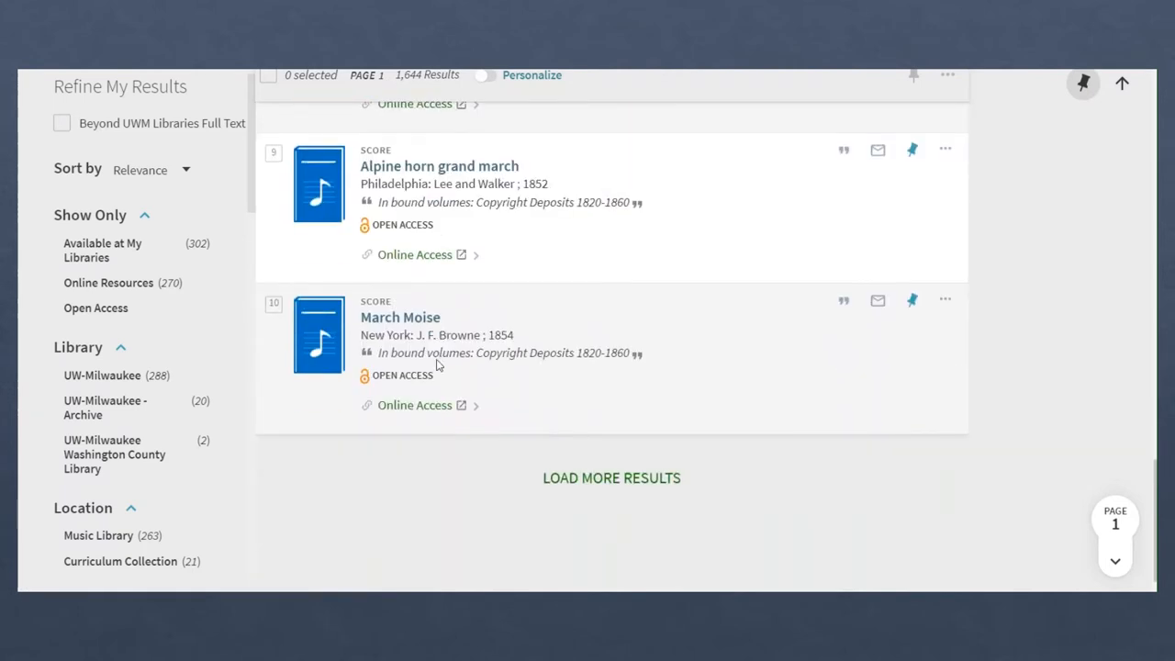
click(612, 477)
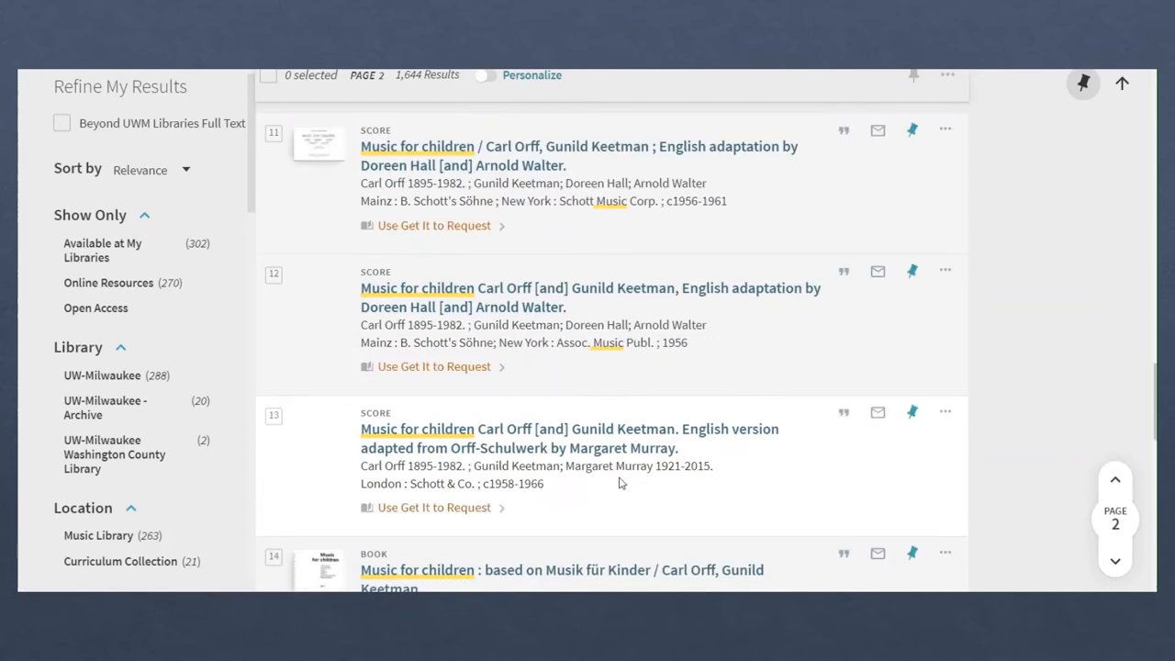
Scroll through the second page of results to the Prokofiev pieces
scroll(down, 3)
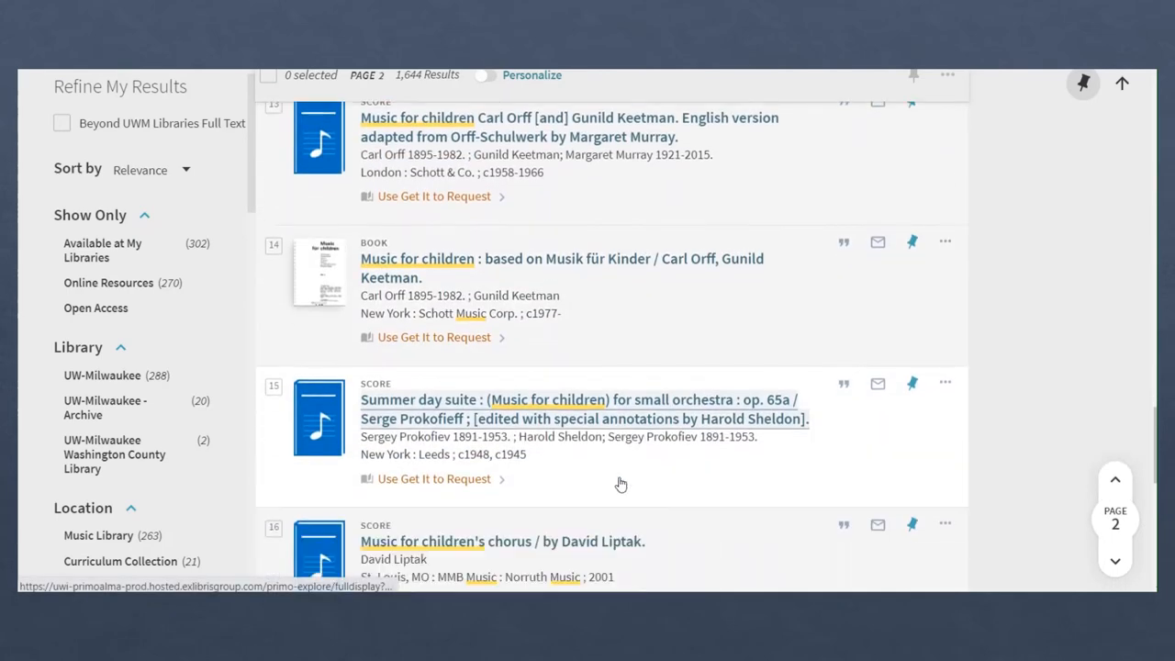
scroll(down, 3)
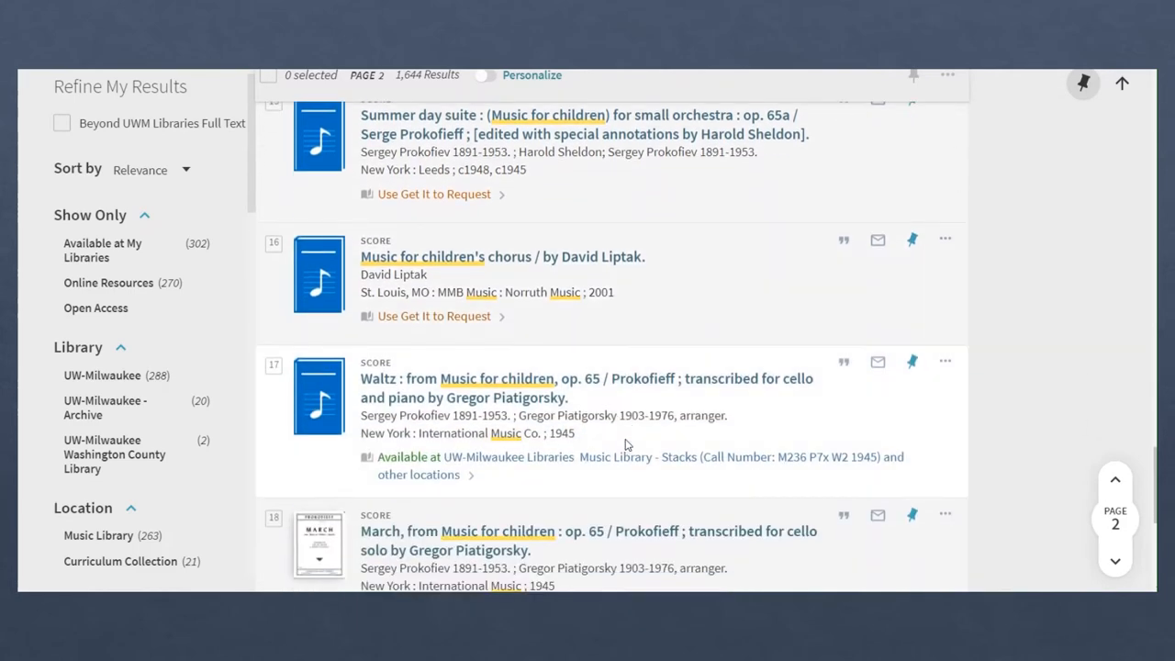
scroll(down, 3)
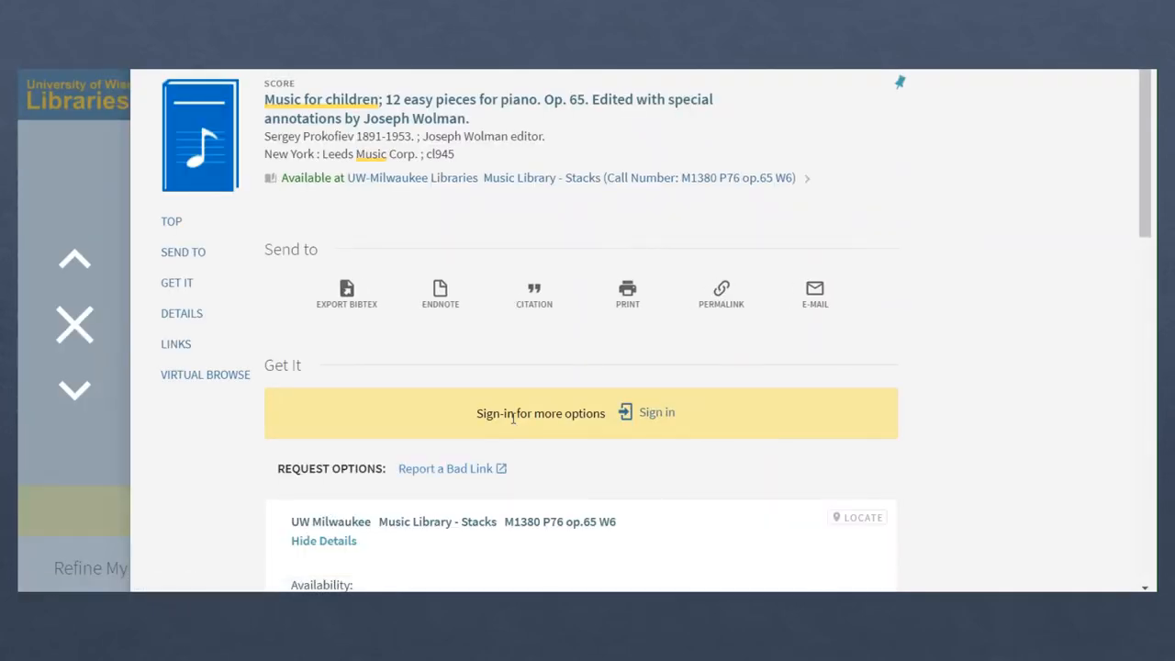
Review the Piano music -- Juvenile subjects in the record's Details, then return to the search form
scroll(down, 3)
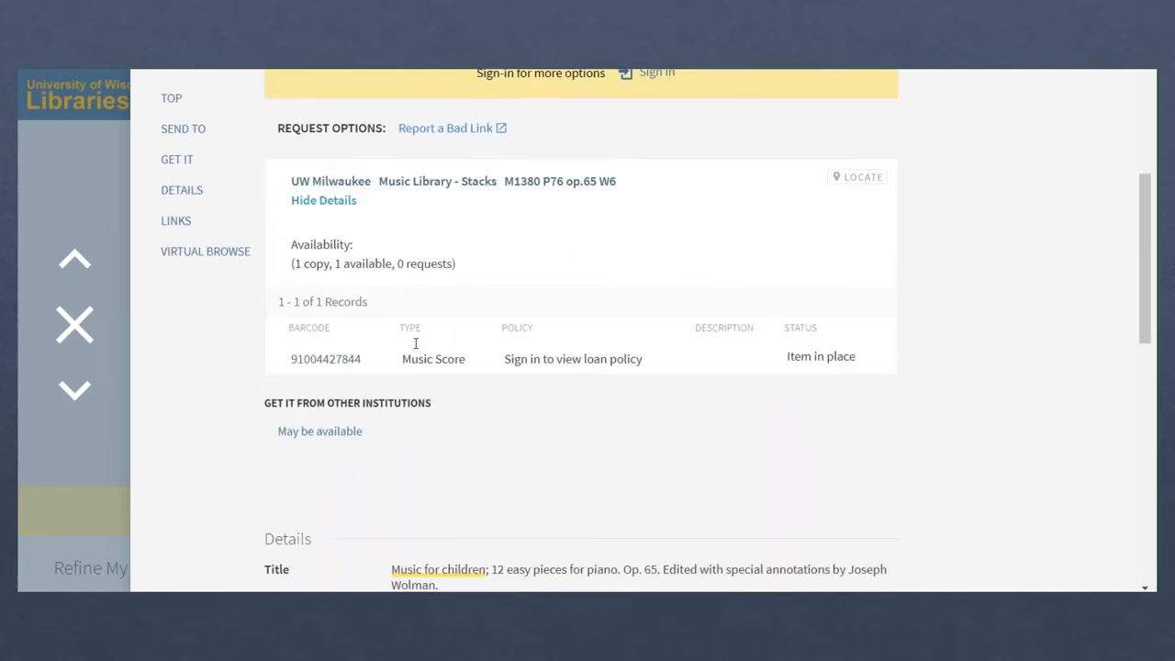
scroll(down, 3)
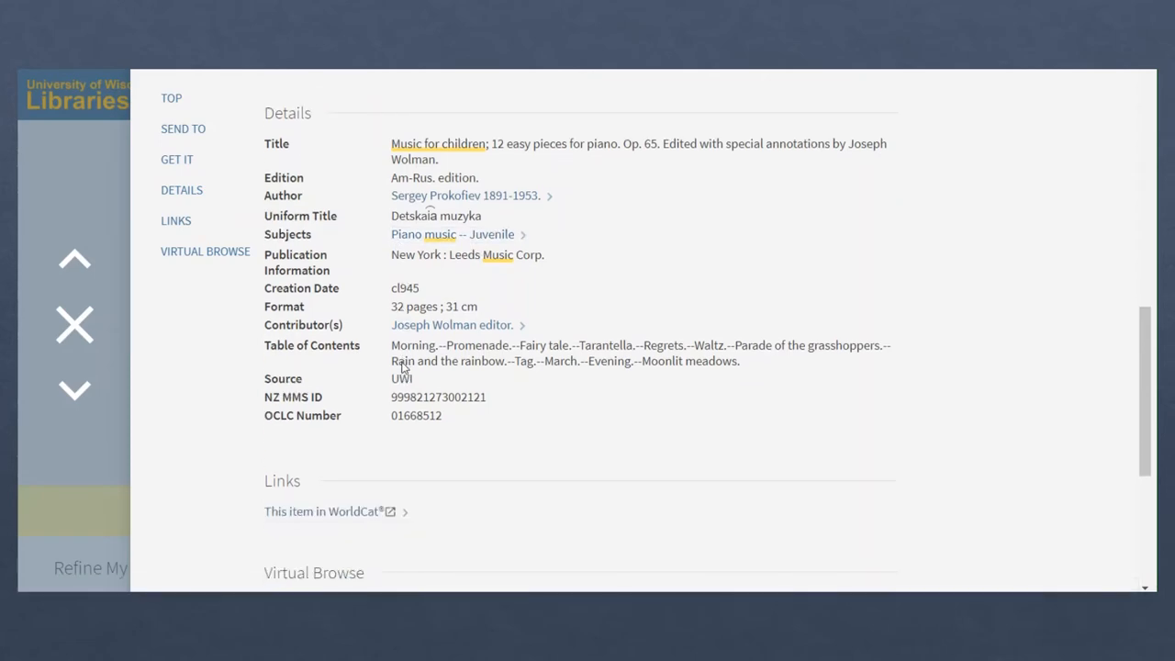
click(74, 323)
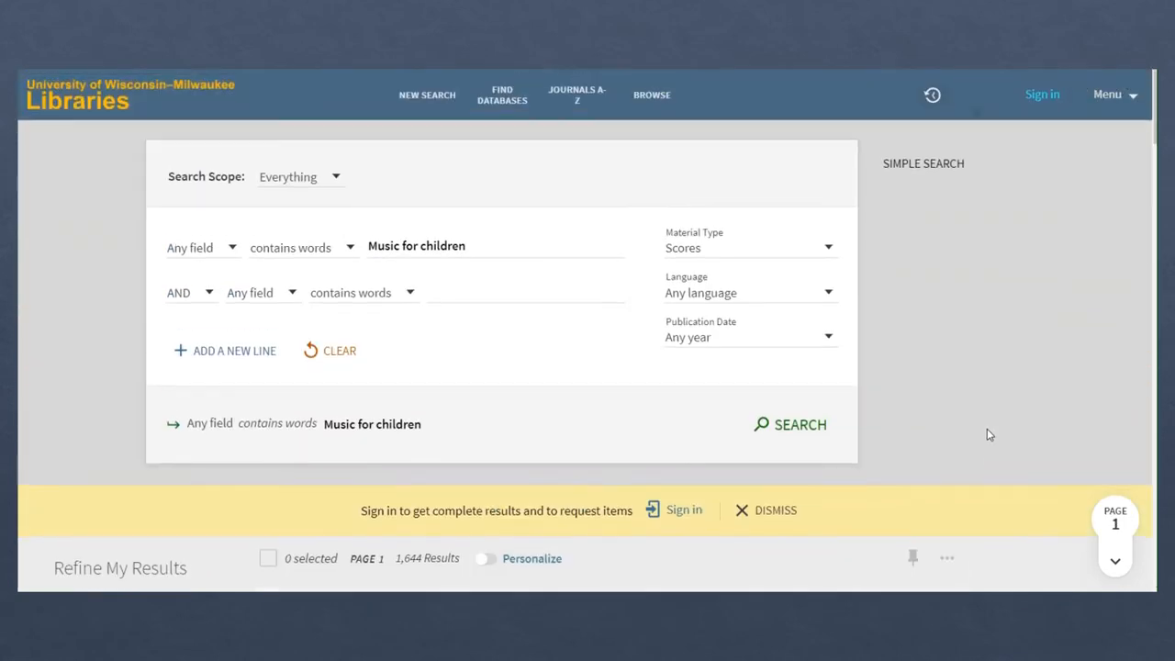
Add a second Subject line 'juvenile music' combined with OR
click(191, 291)
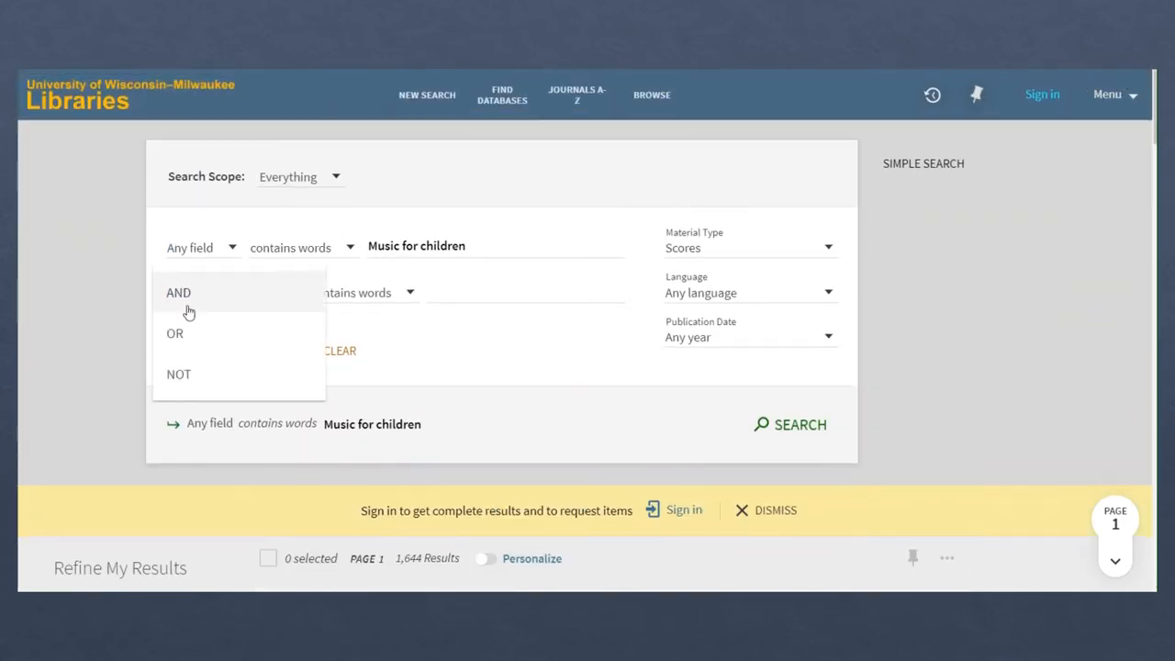
click(198, 246)
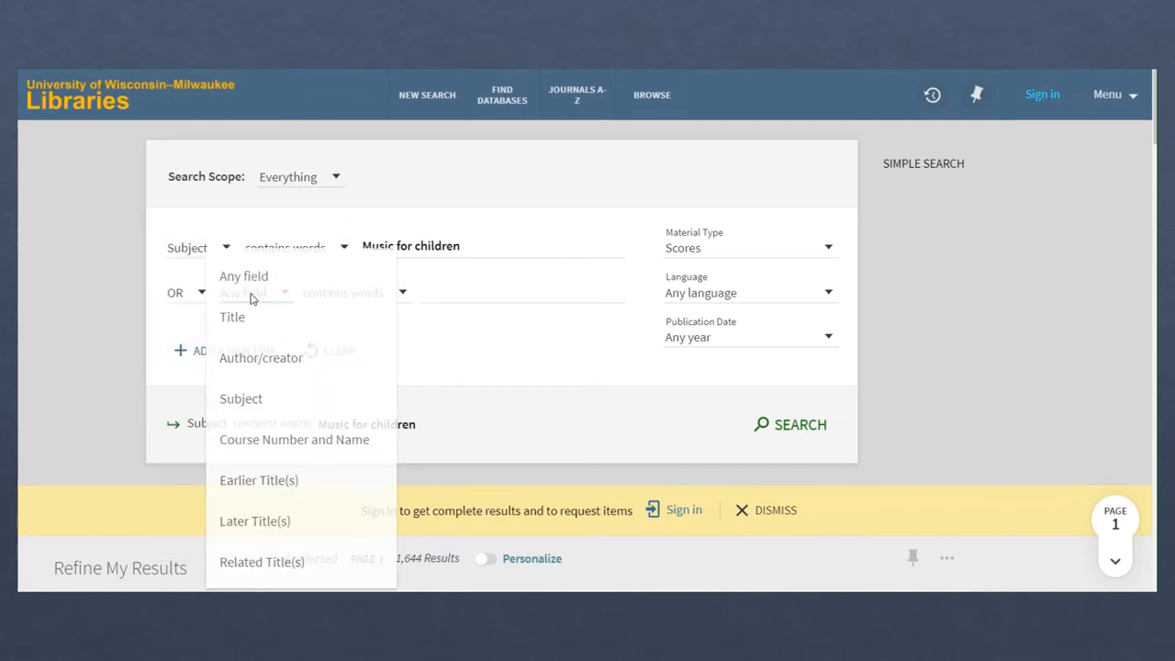
click(241, 396)
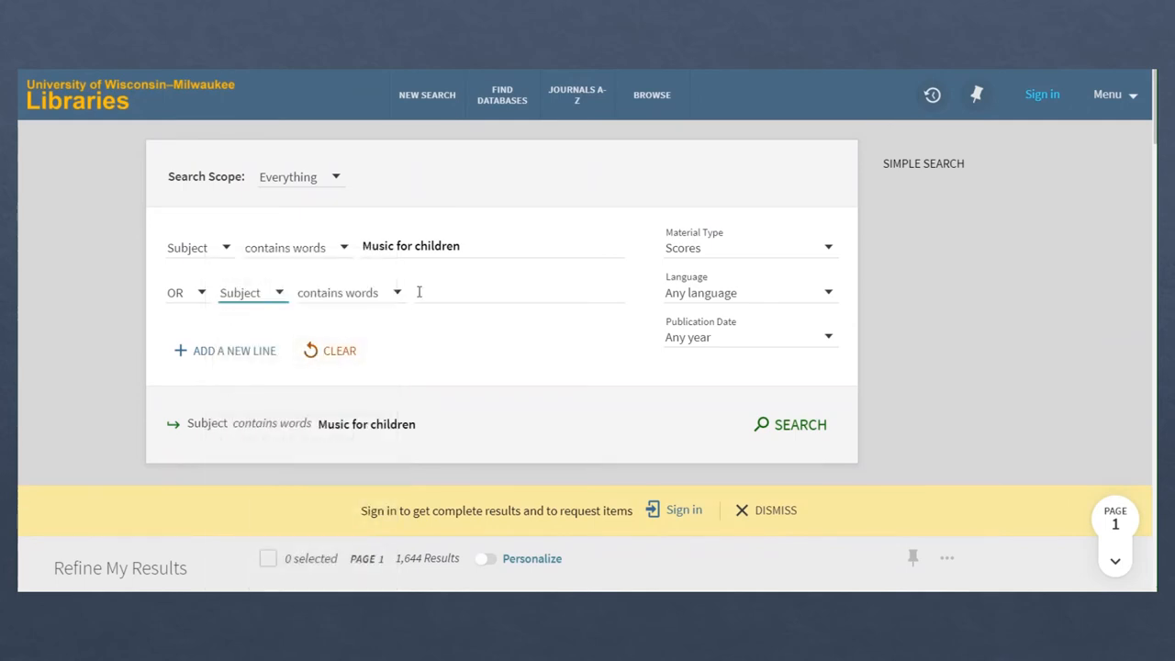
click(518, 292)
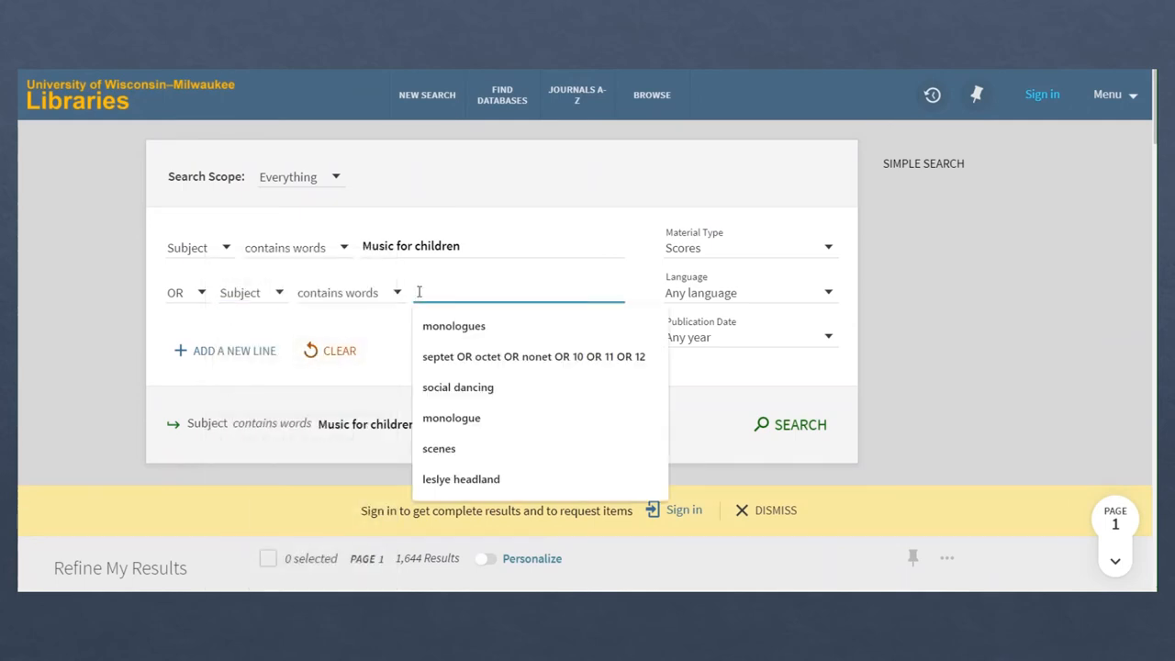
text(m)
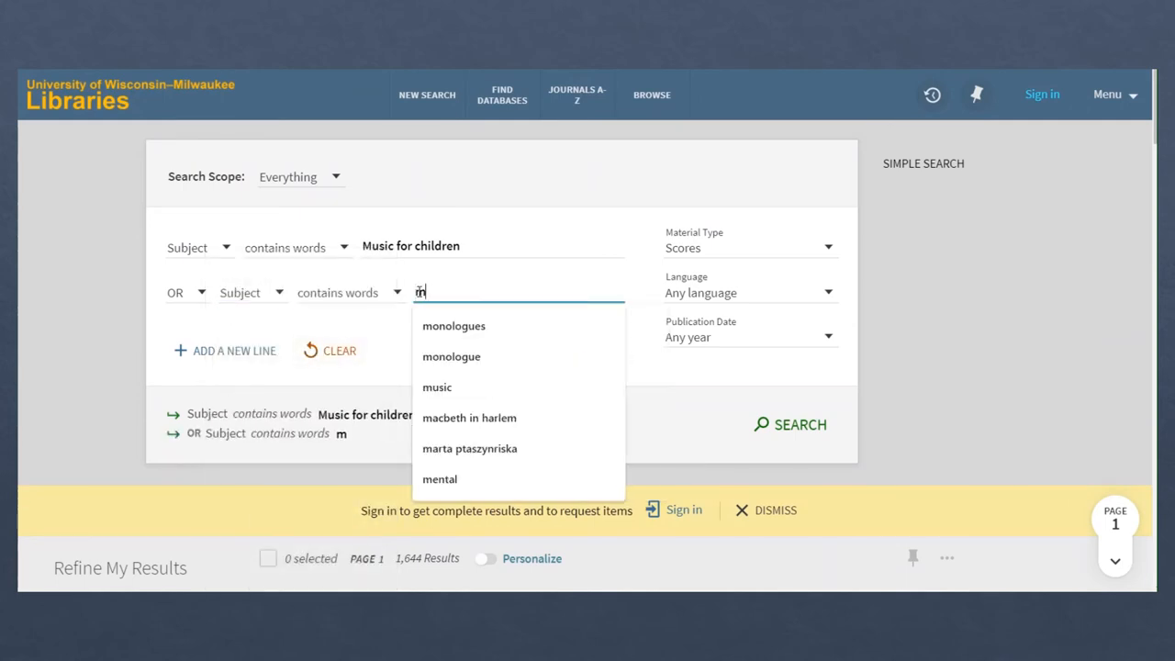
text(juvenile music)
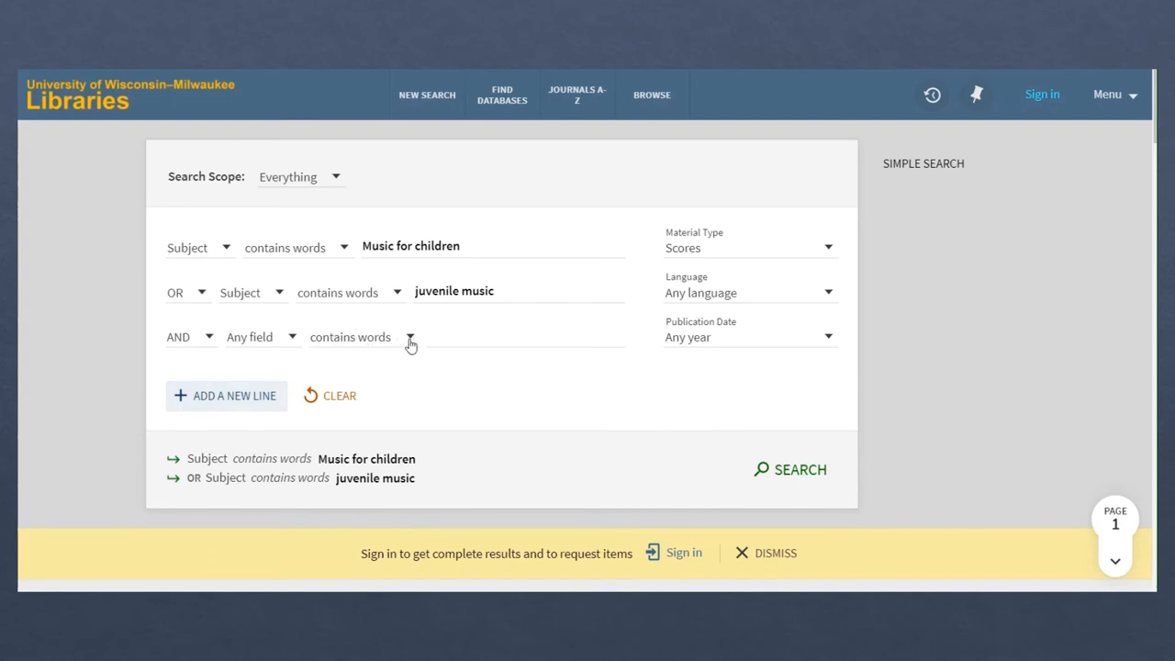
Add 'piano' in any field and run the combined search, returning 1,166 scores
text(piano)
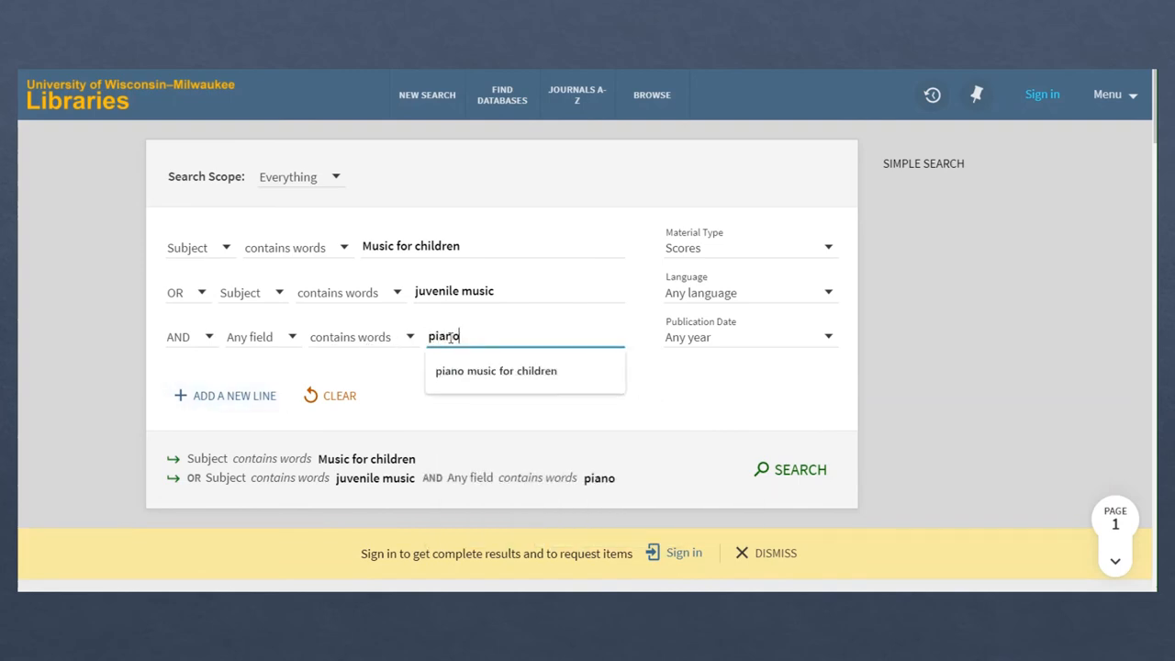
click(689, 363)
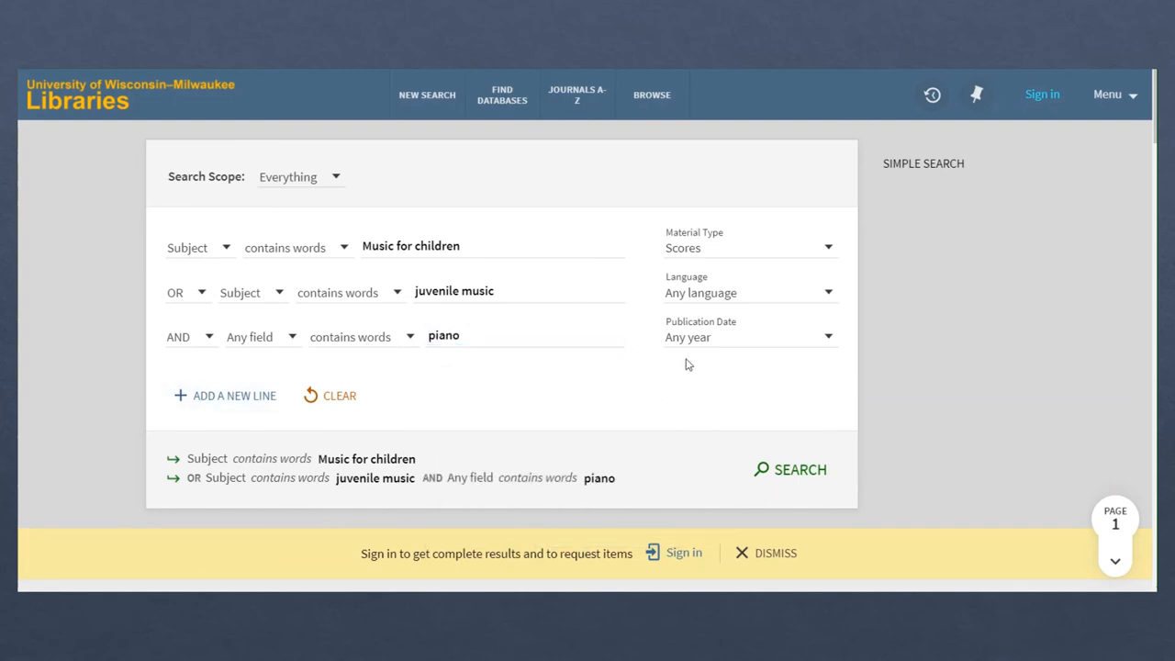
click(790, 448)
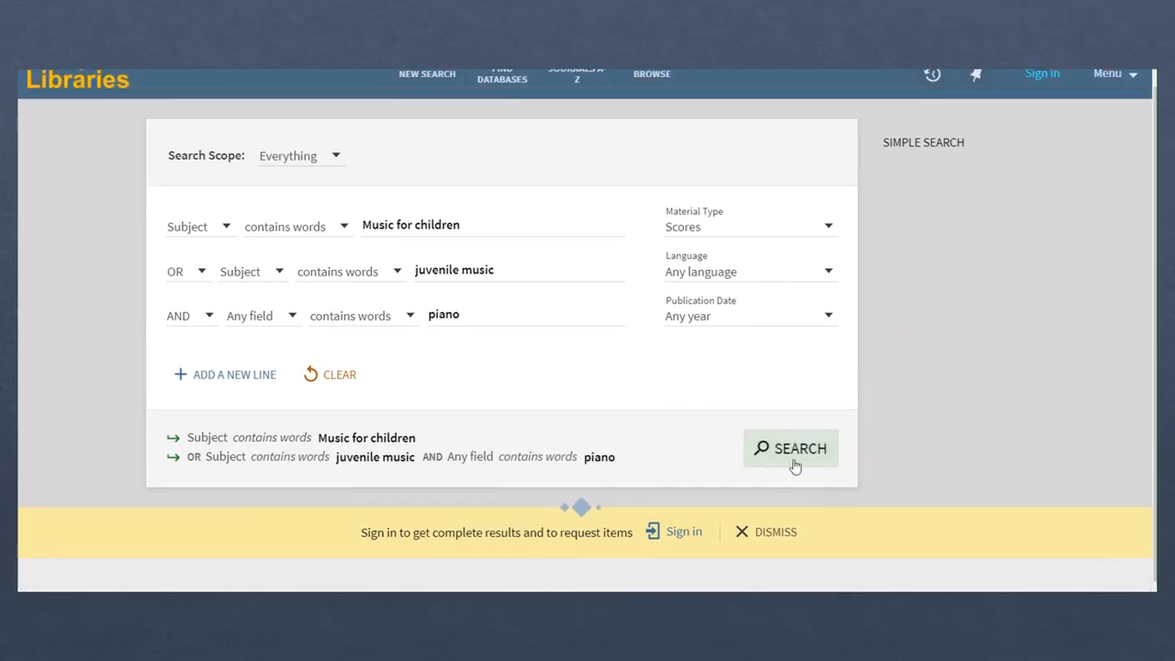
click(790, 448)
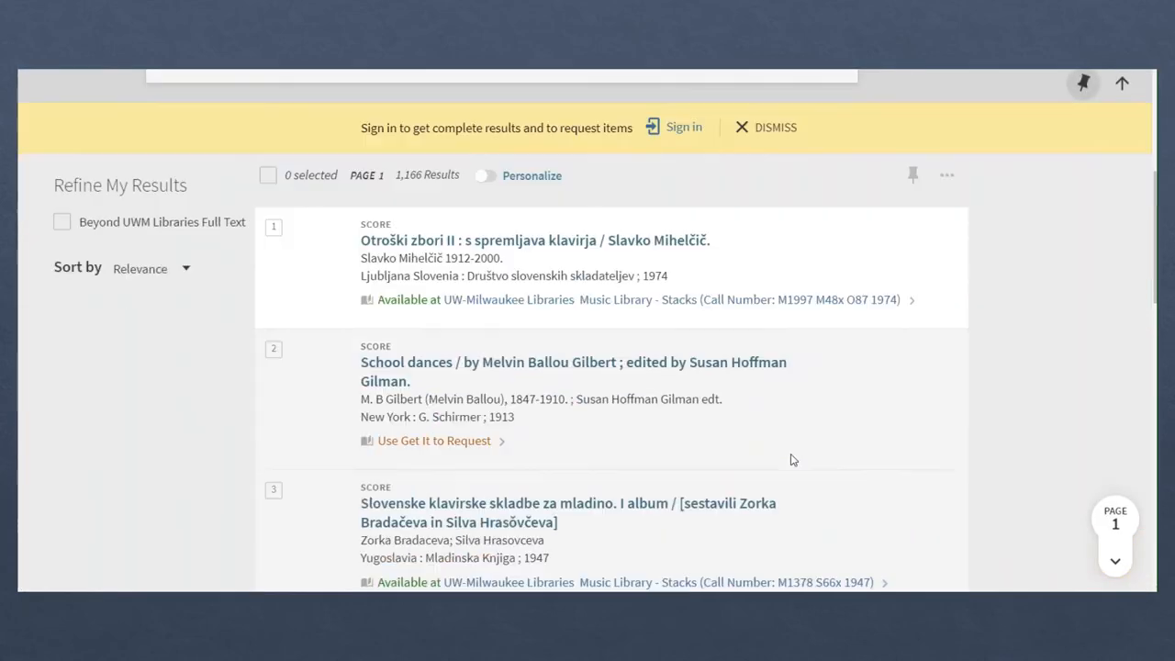